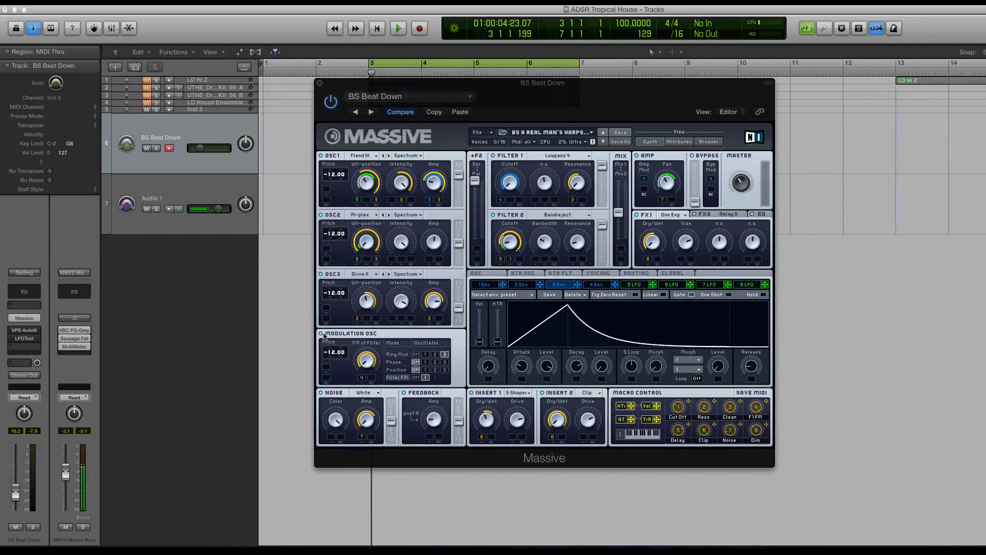
pyautogui.moveTo(391, 380)
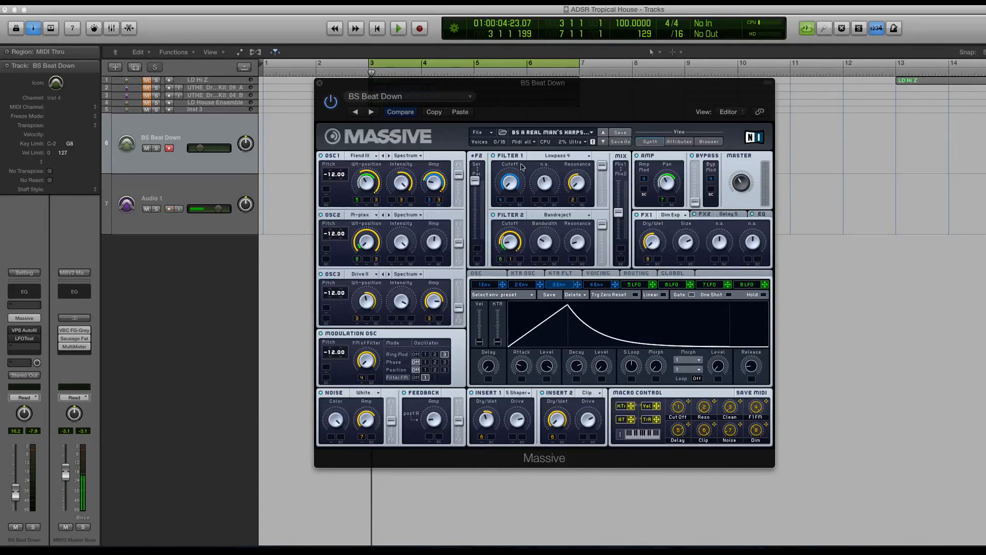
# Step: Load BS Beat Down from the browser, inspect its synth view, then return to the library list
pyautogui.click(708, 141)
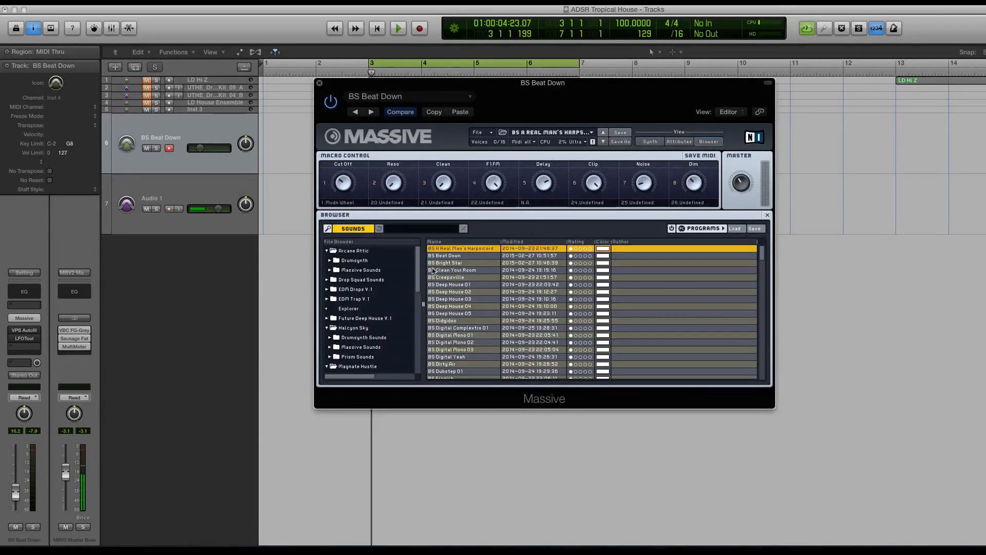
pyautogui.doubleClick(444, 256)
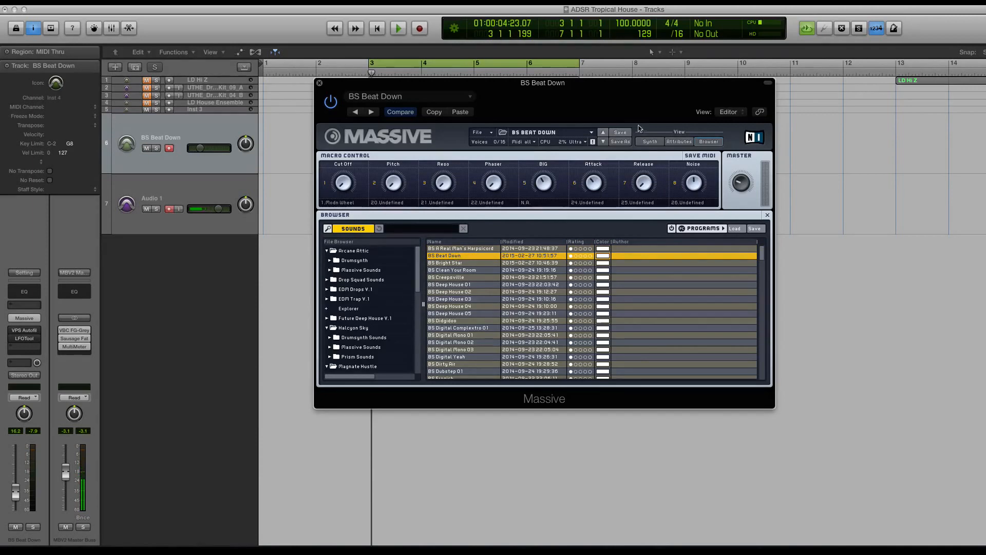
pyautogui.click(649, 142)
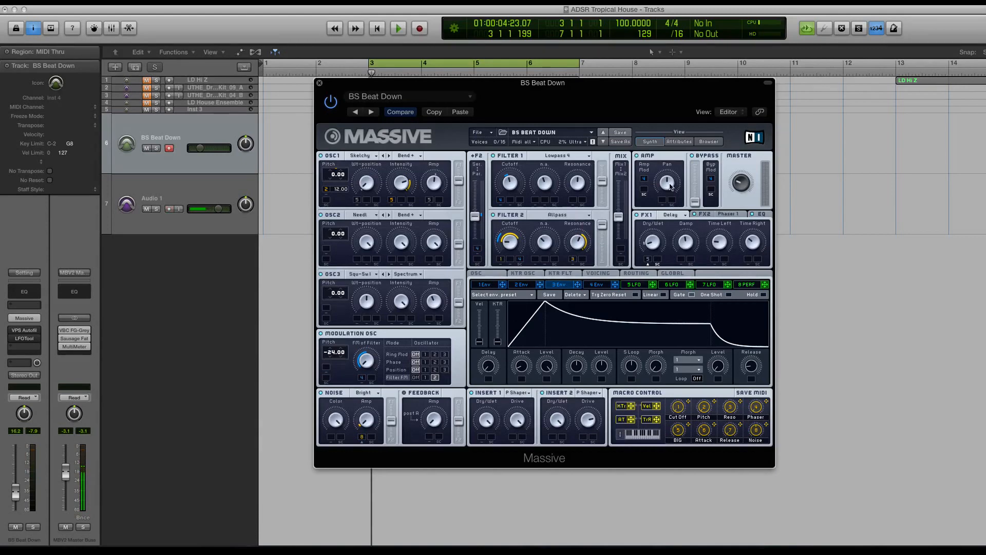
pyautogui.click(708, 142)
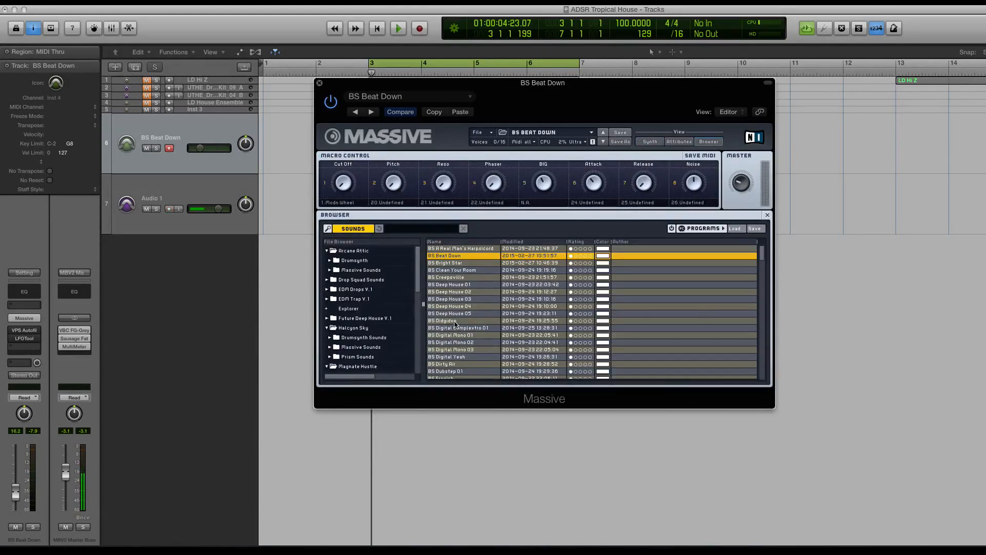
# Step: Load the BS Didgidoo patch from the browser list
pyautogui.doubleClick(444, 320)
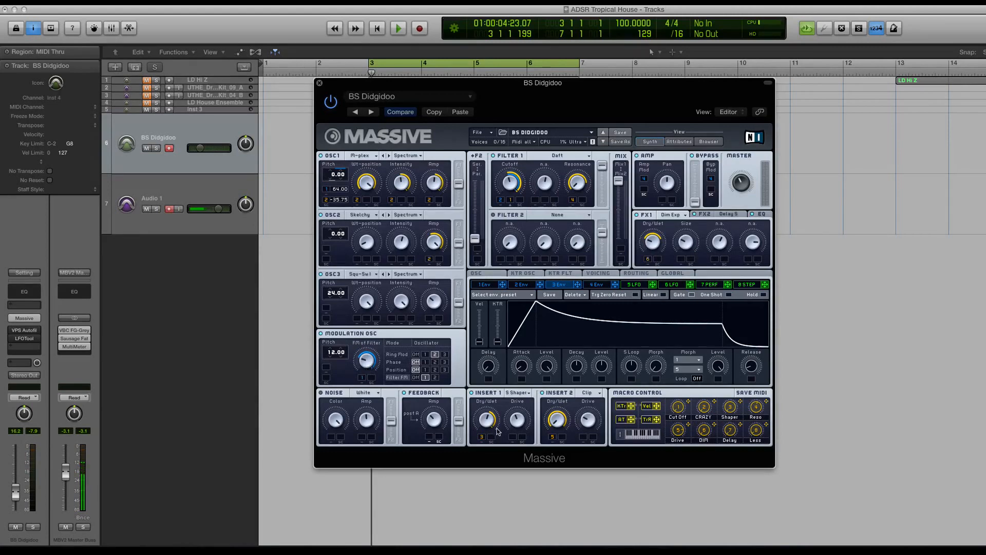
pyautogui.moveTo(387, 368)
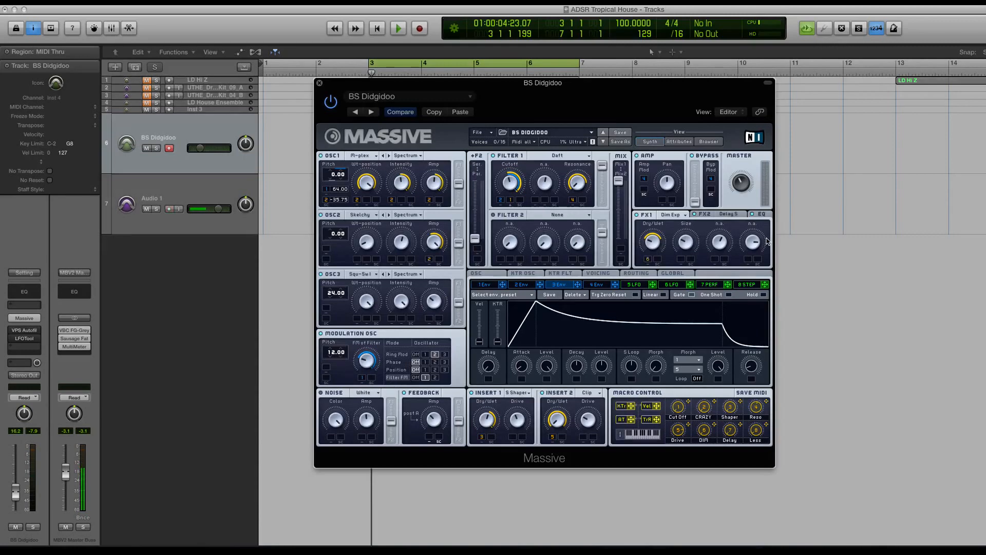
# Step: Switch Filter 1 of Didgidoo from Daft to the Comb type via the type list
pyautogui.click(557, 155)
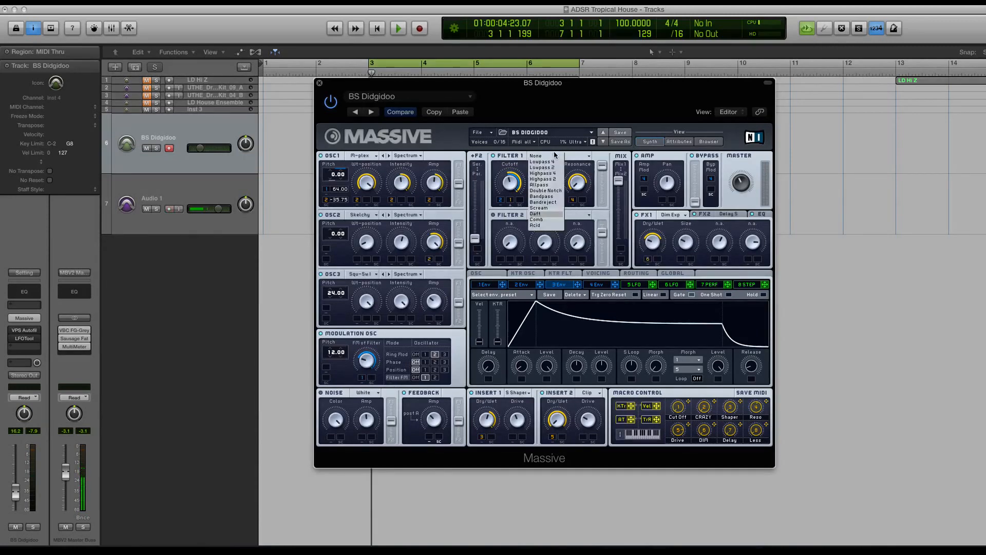
pyautogui.click(537, 214)
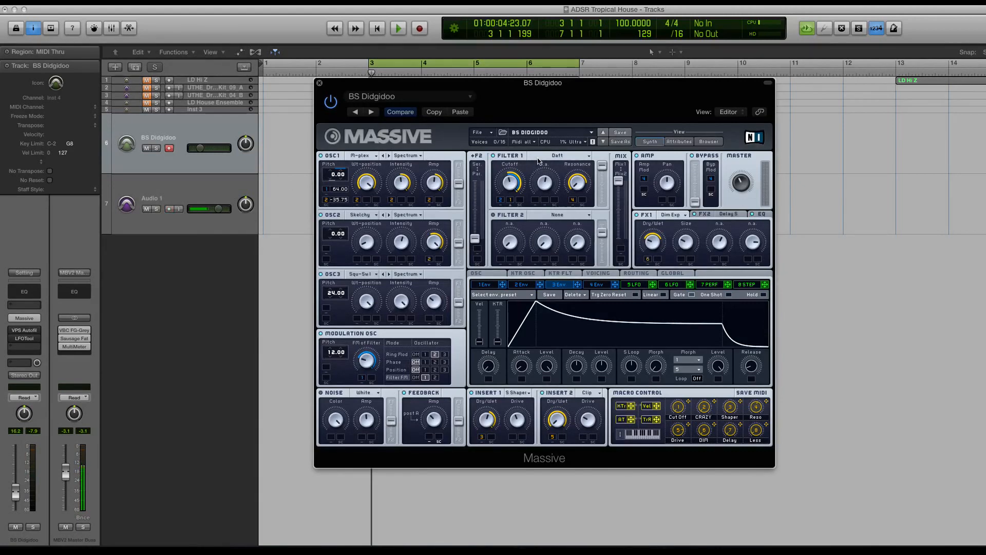
pyautogui.click(559, 155)
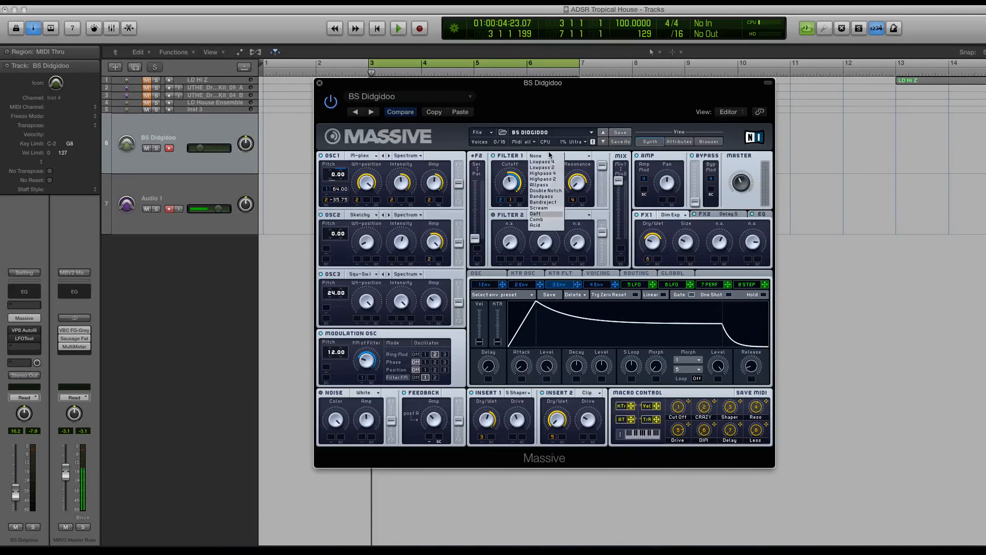
pyautogui.moveTo(535, 214)
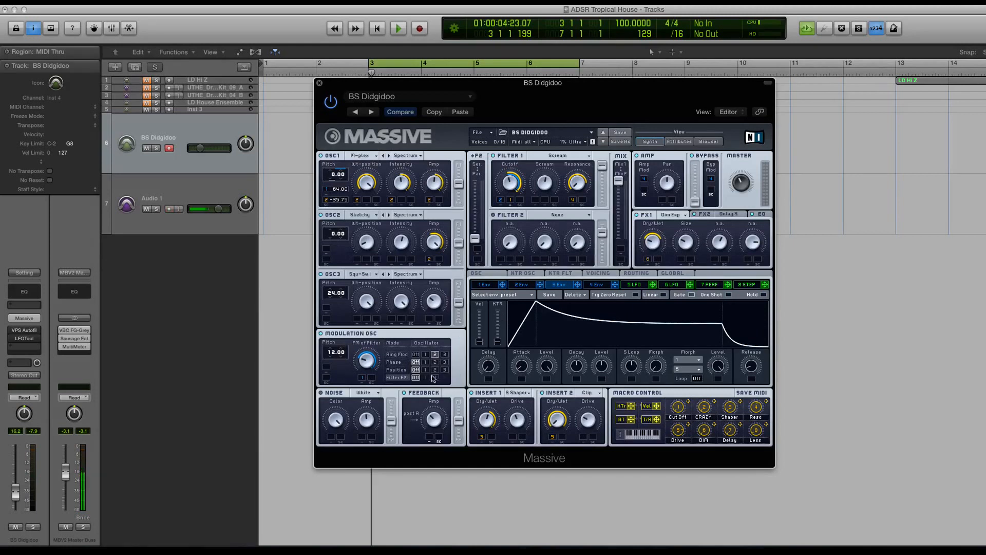
pyautogui.moveTo(535, 165)
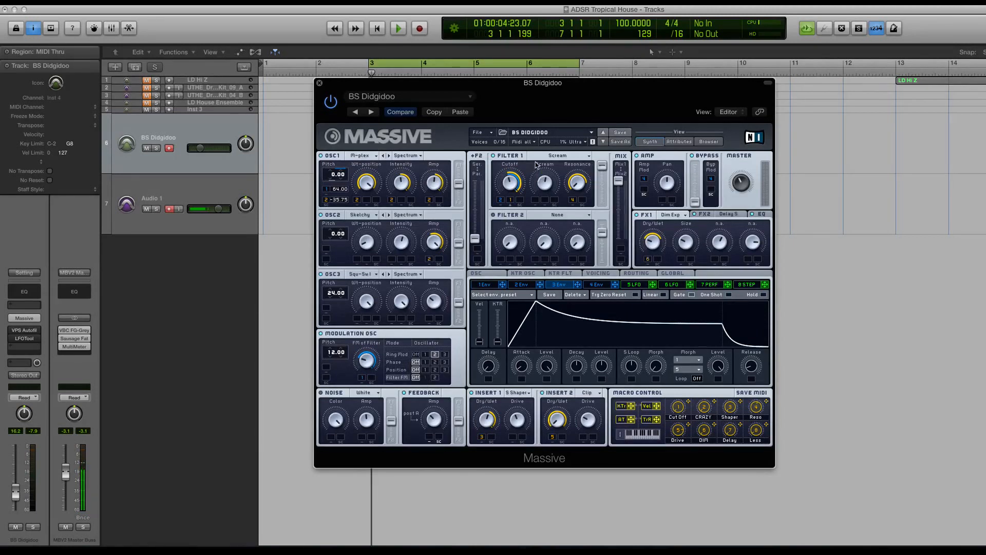
pyautogui.click(558, 155)
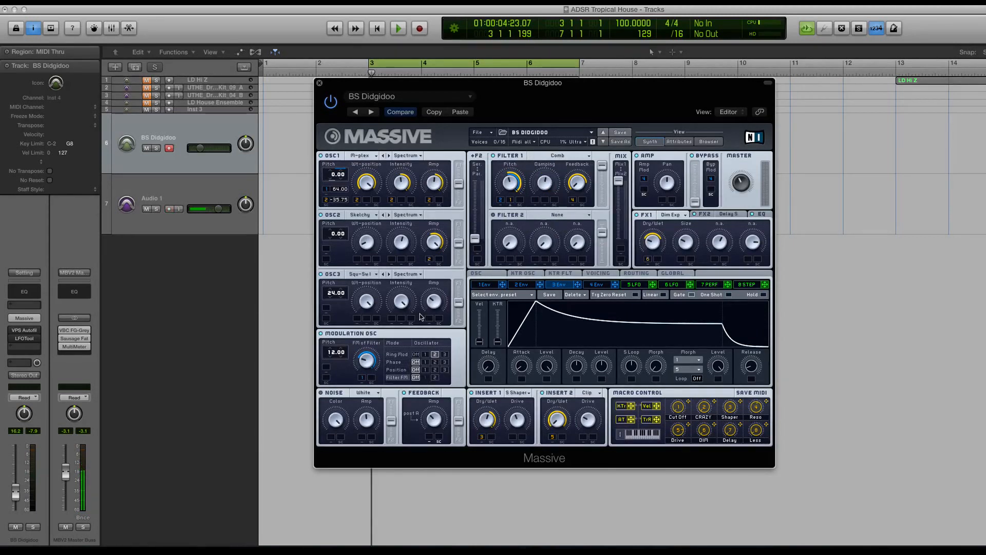
pyautogui.click(557, 155)
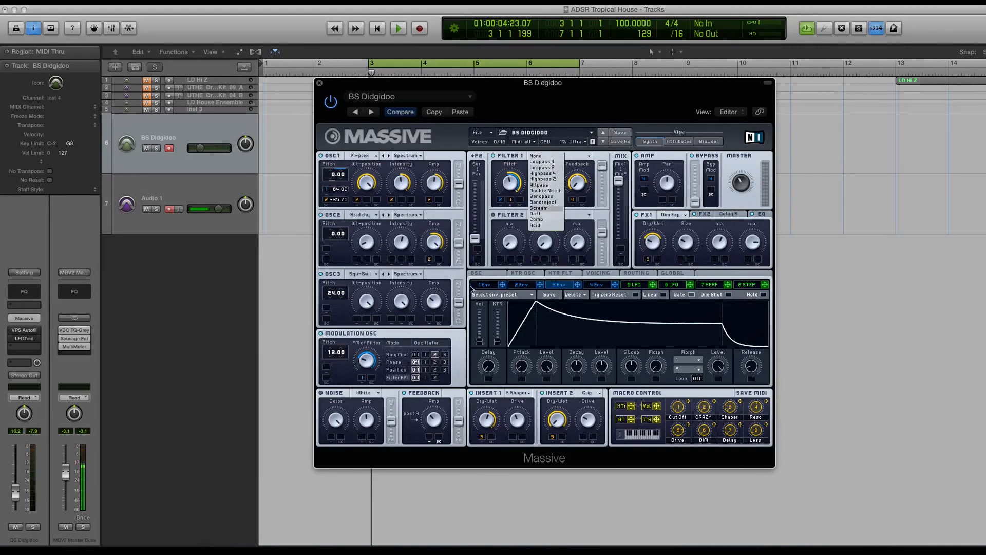
pyautogui.click(536, 219)
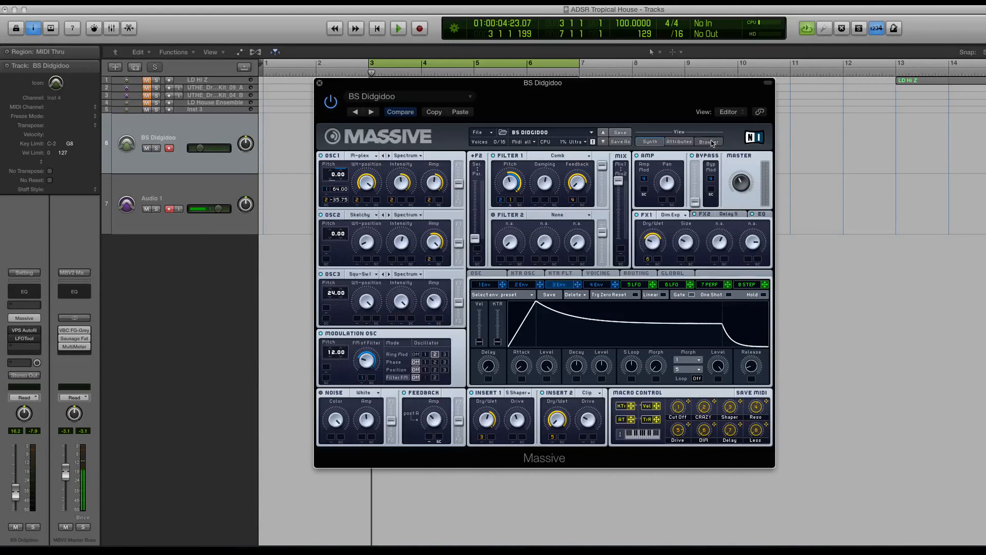
# Step: Reload BS Beat Down from the browser and end on its full synth parameter view
pyautogui.click(708, 141)
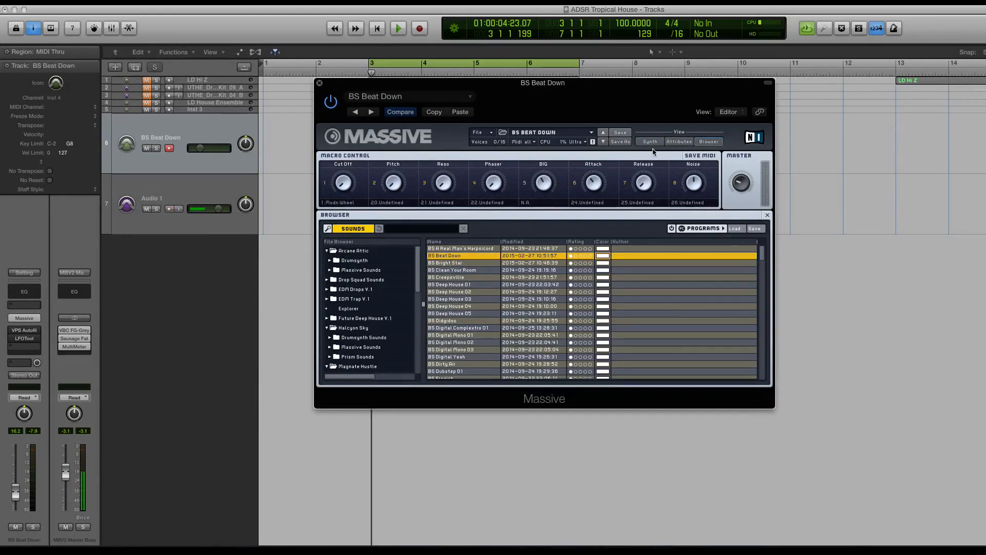
pyautogui.click(649, 142)
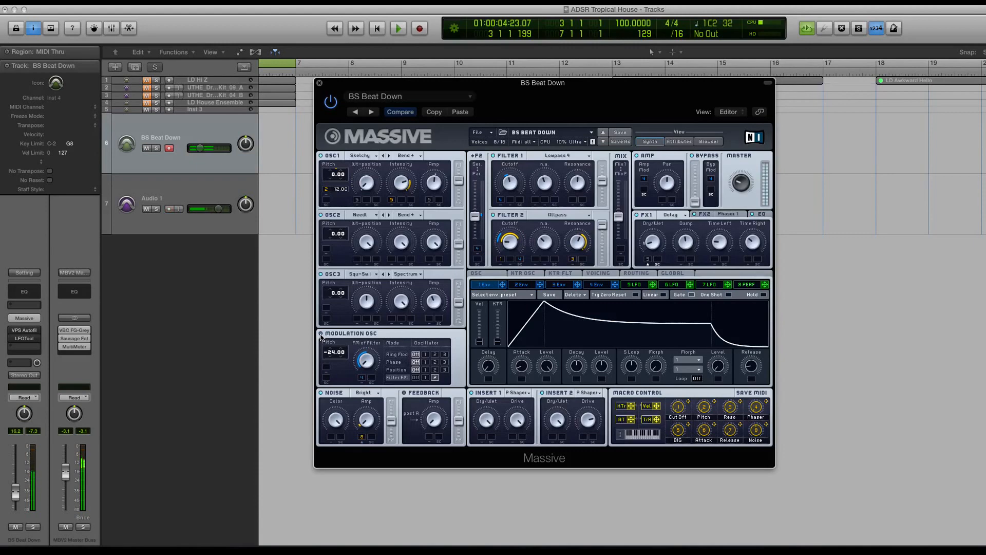
pyautogui.click(708, 142)
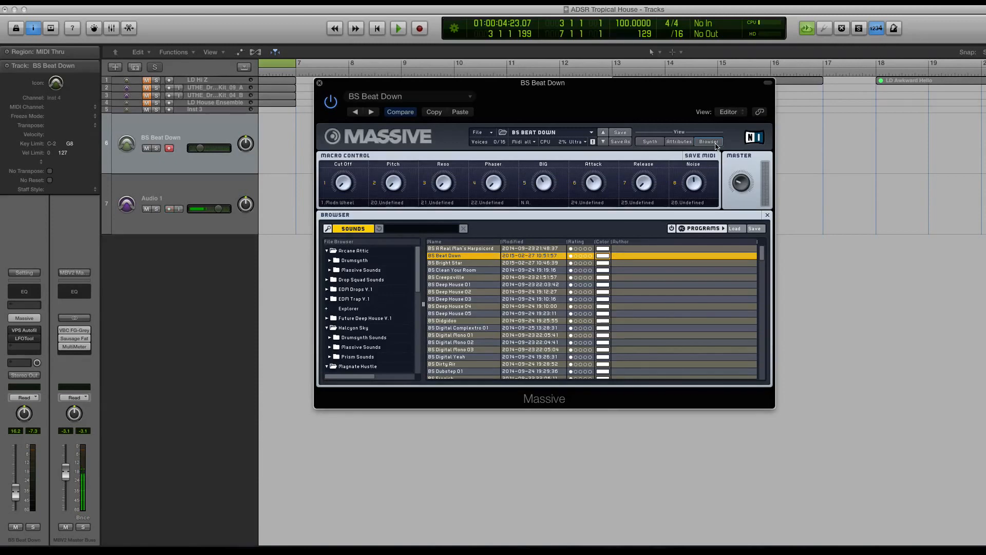
pyautogui.click(649, 141)
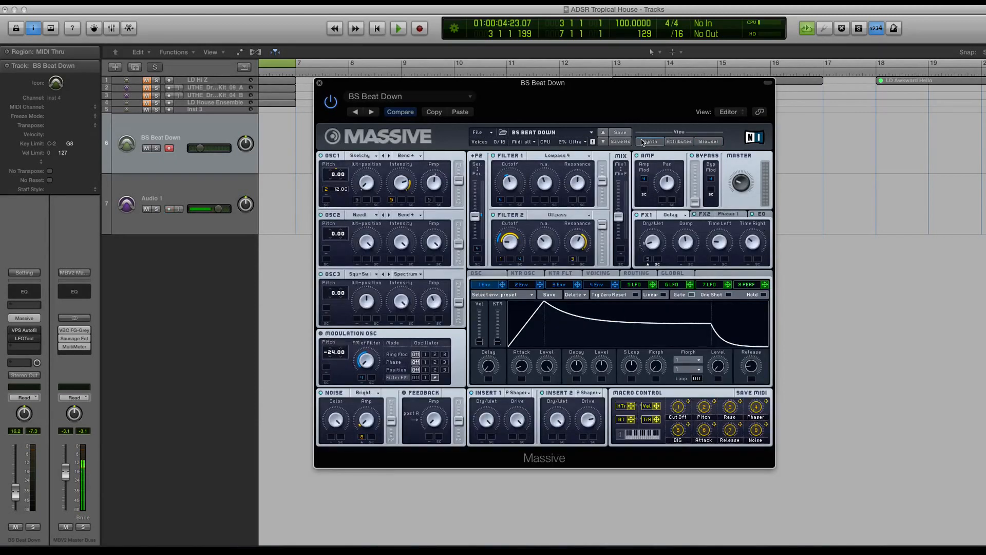